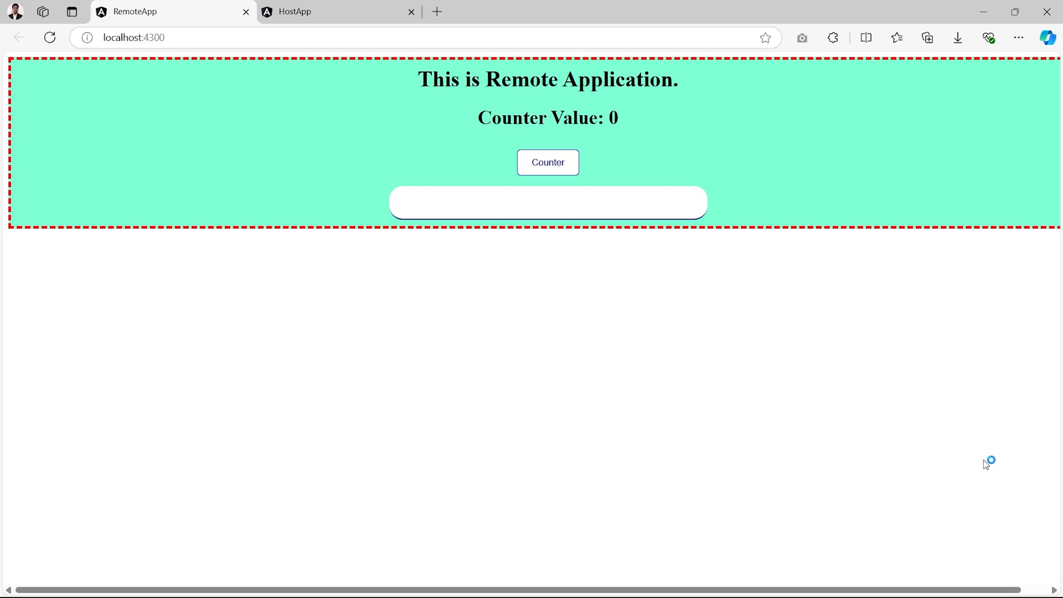
mouse_move(986, 464)
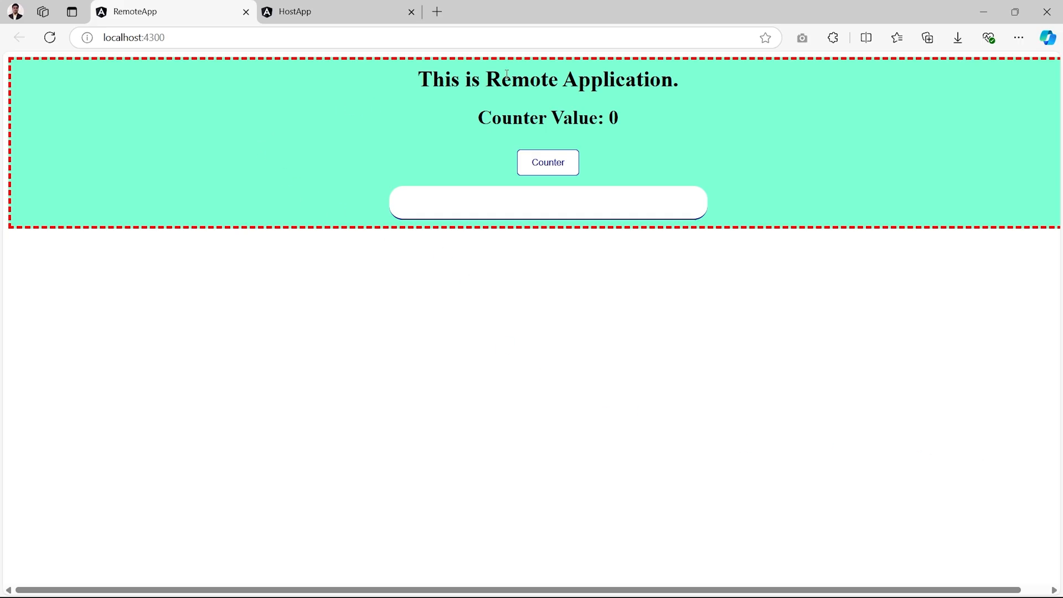
mouse_move(512, 141)
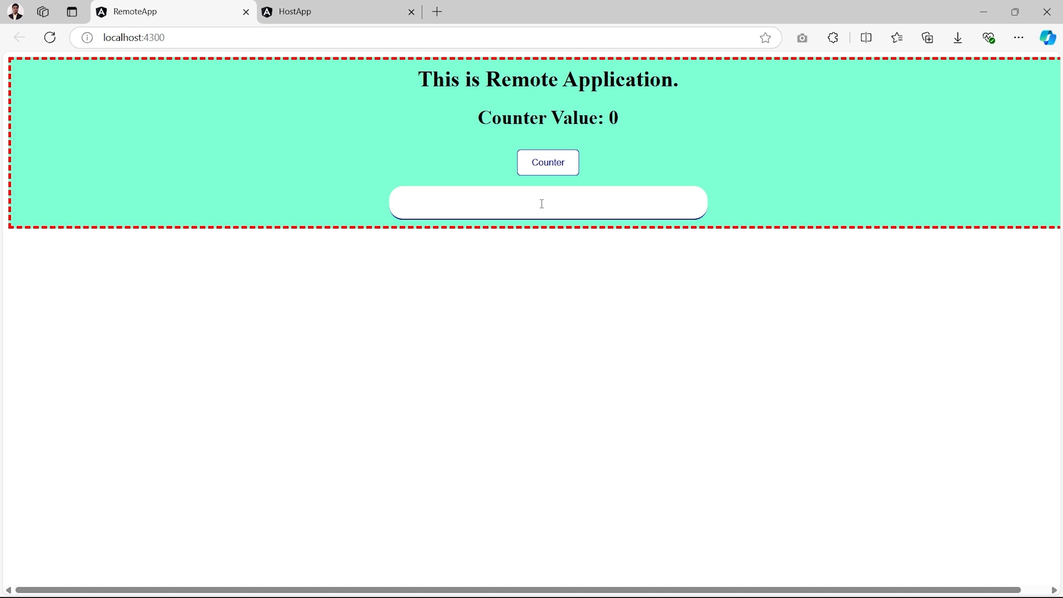
Raise the RemoteApp counter to 3, enter 'tes' in its text box, then go to the HostApp page
click(547, 162)
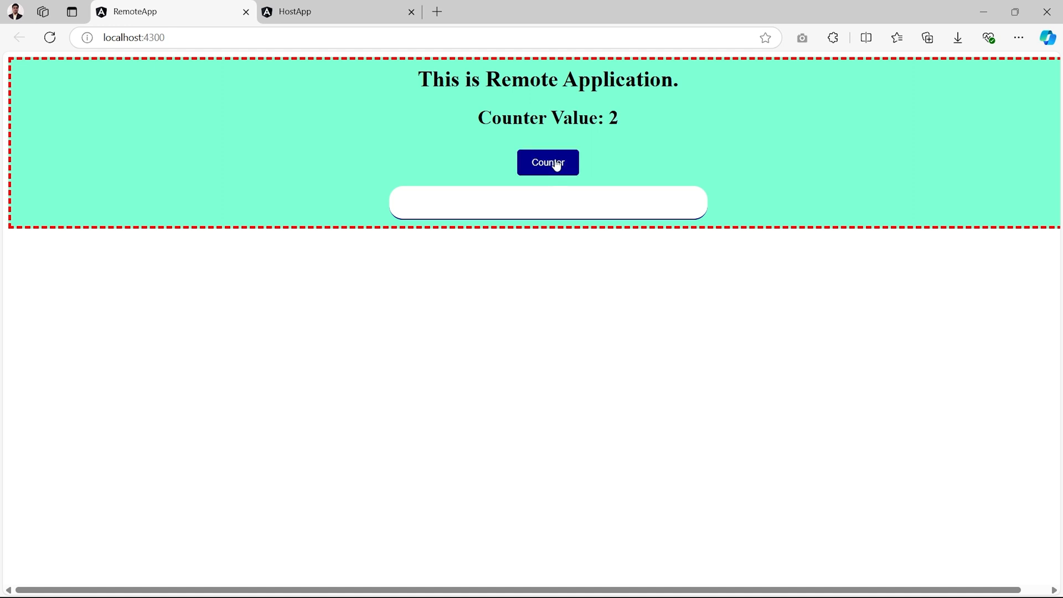
click(547, 162)
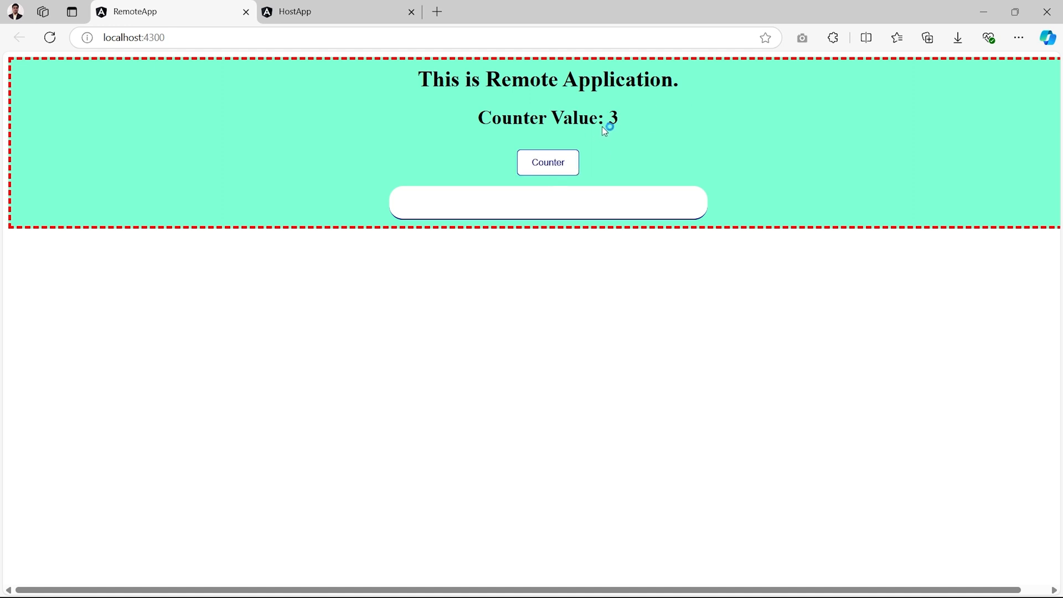
mouse_move(255, 92)
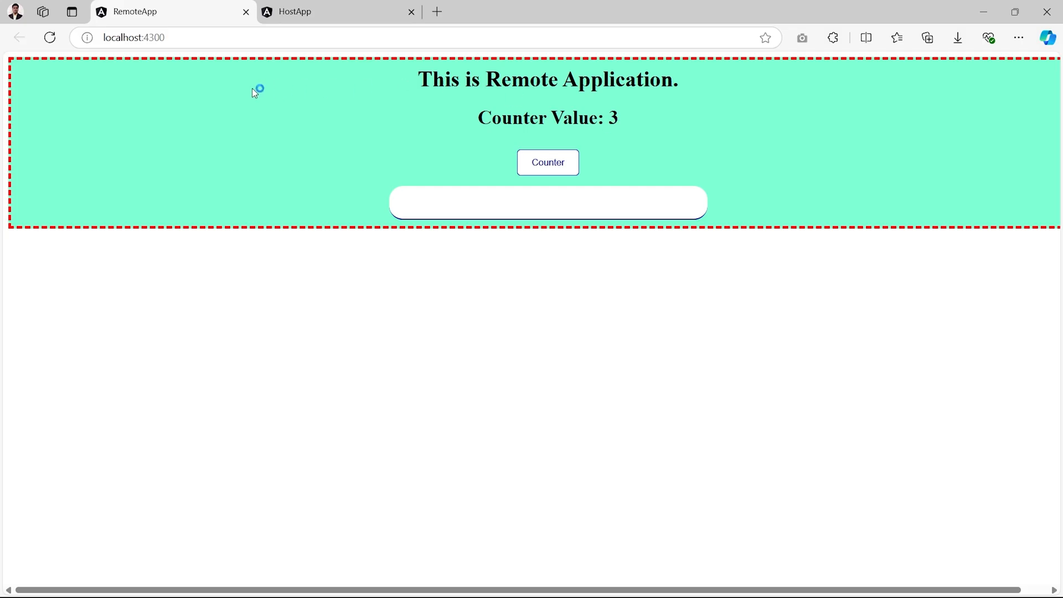
text(te)
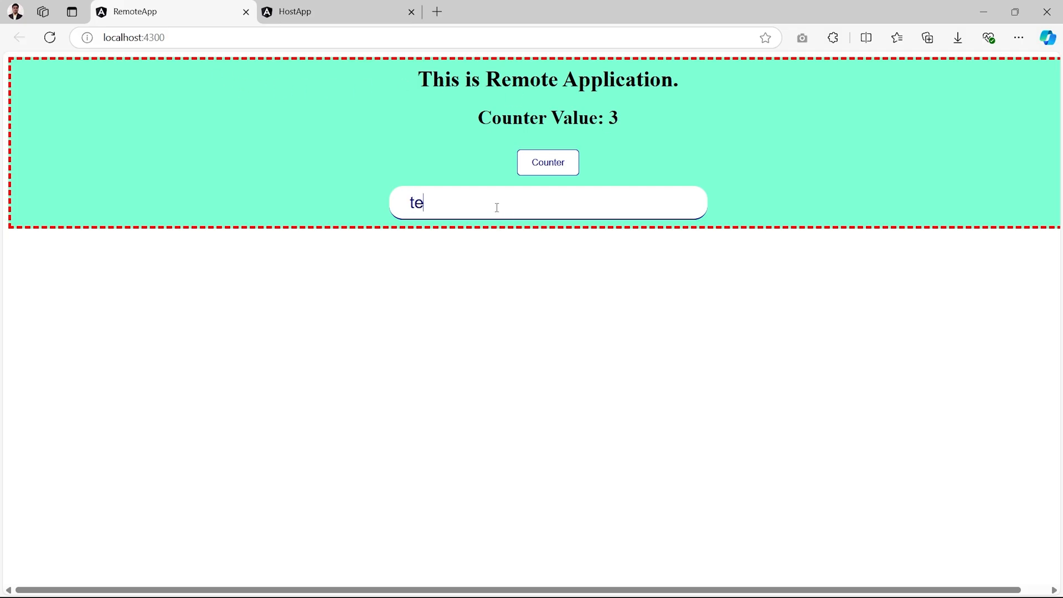
text(s)
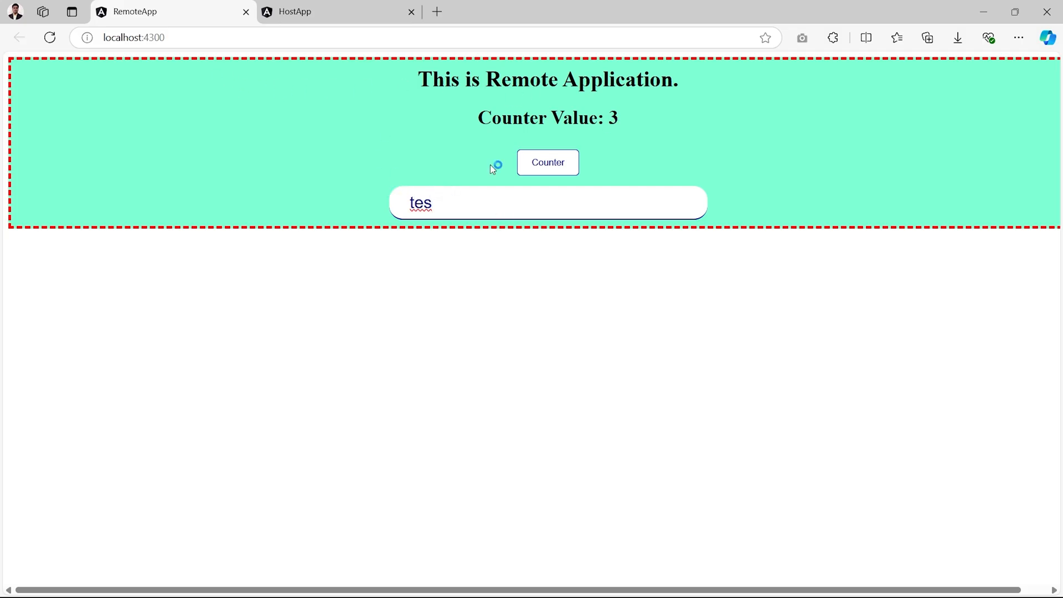
mouse_move(607, 111)
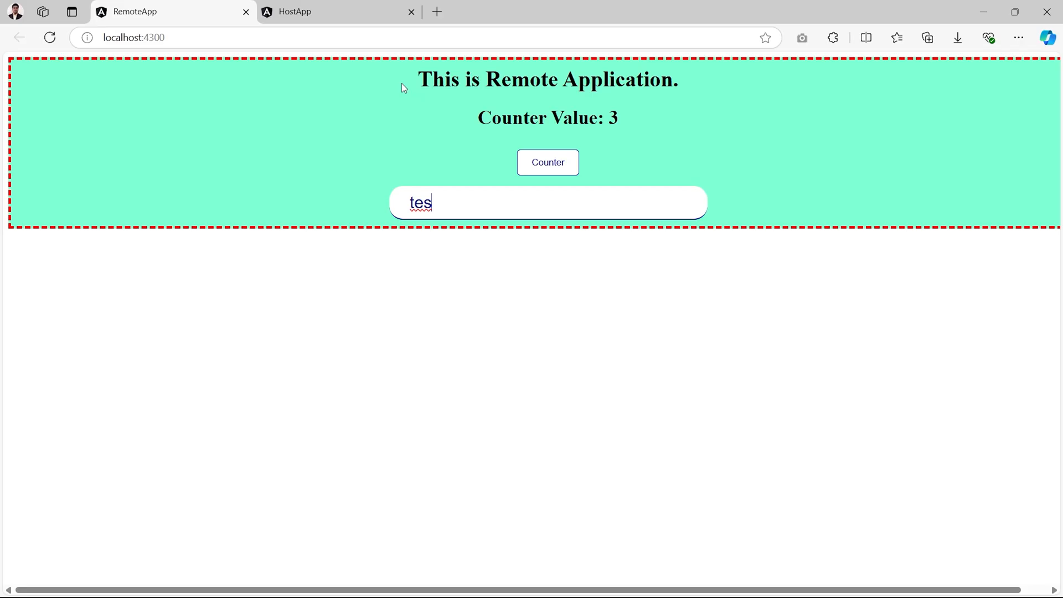
click(339, 11)
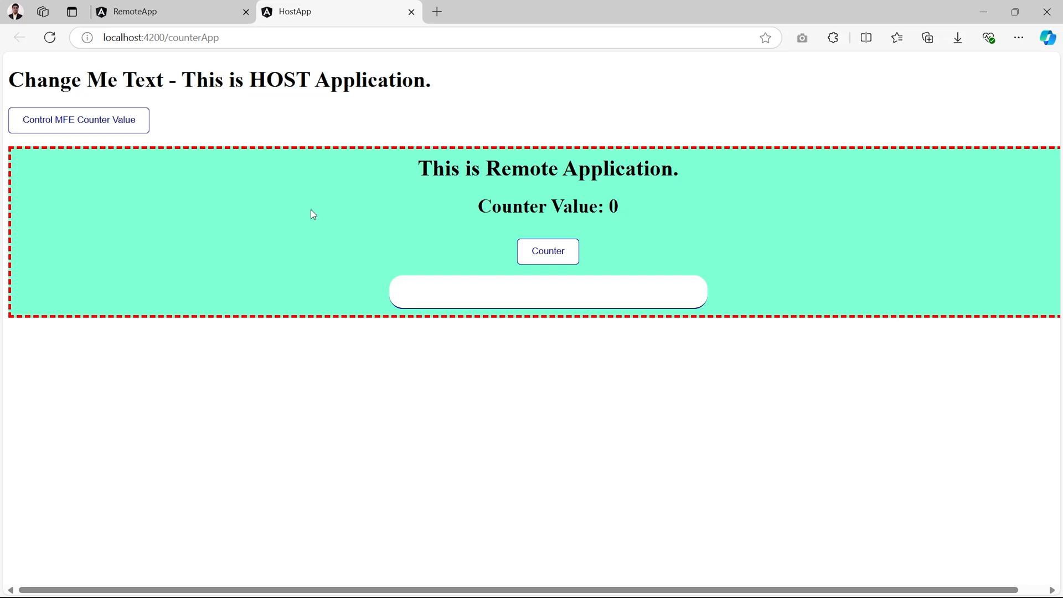
mouse_move(143, 179)
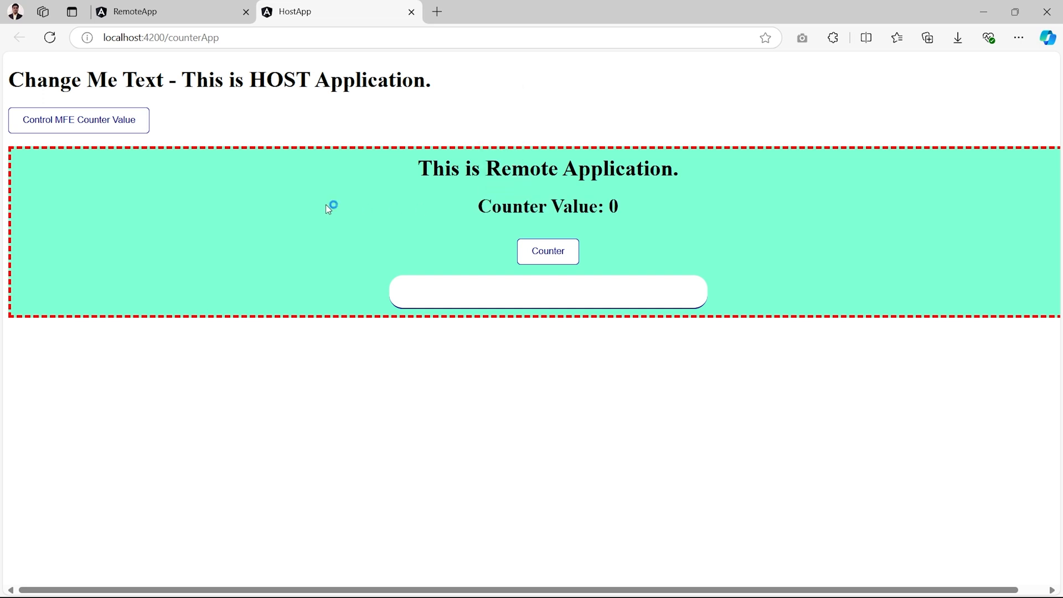
mouse_move(476, 230)
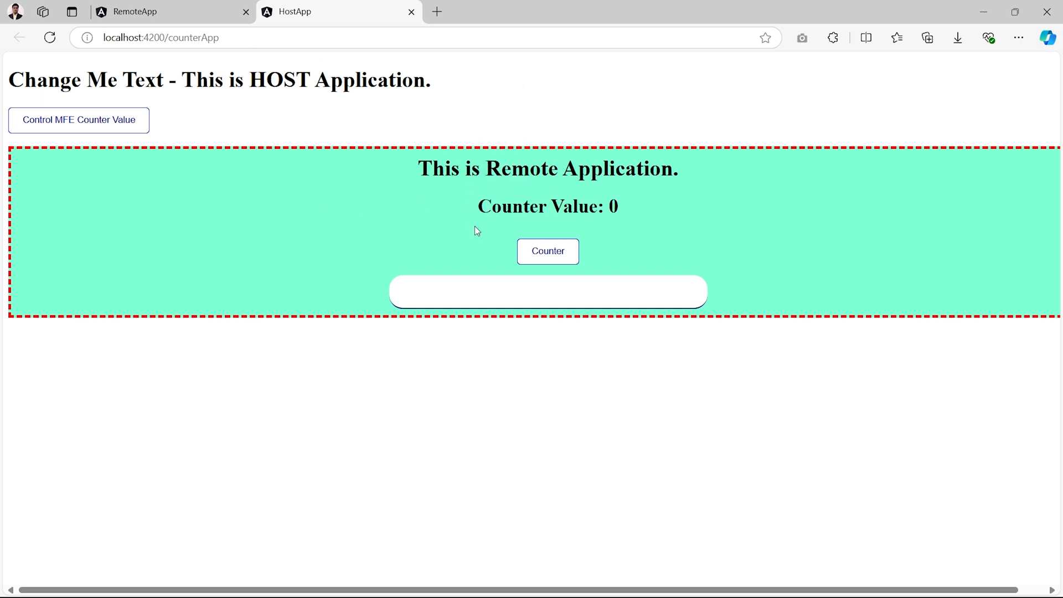
click(78, 119)
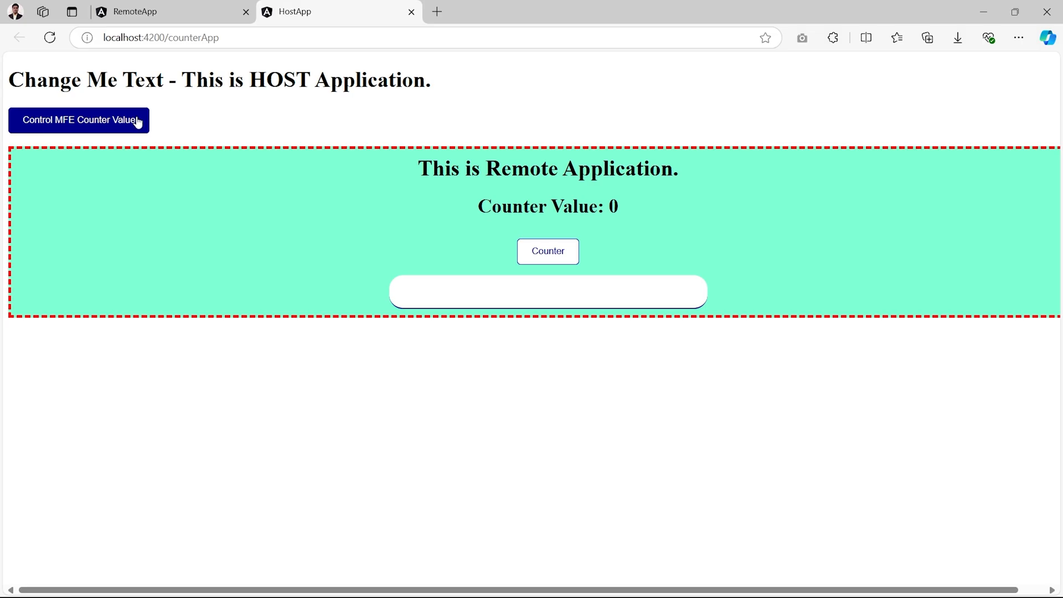
Increment the embedded counter twice via 'Control MFE Counter Value', then twice via the remote's Counter to reach 6
click(78, 119)
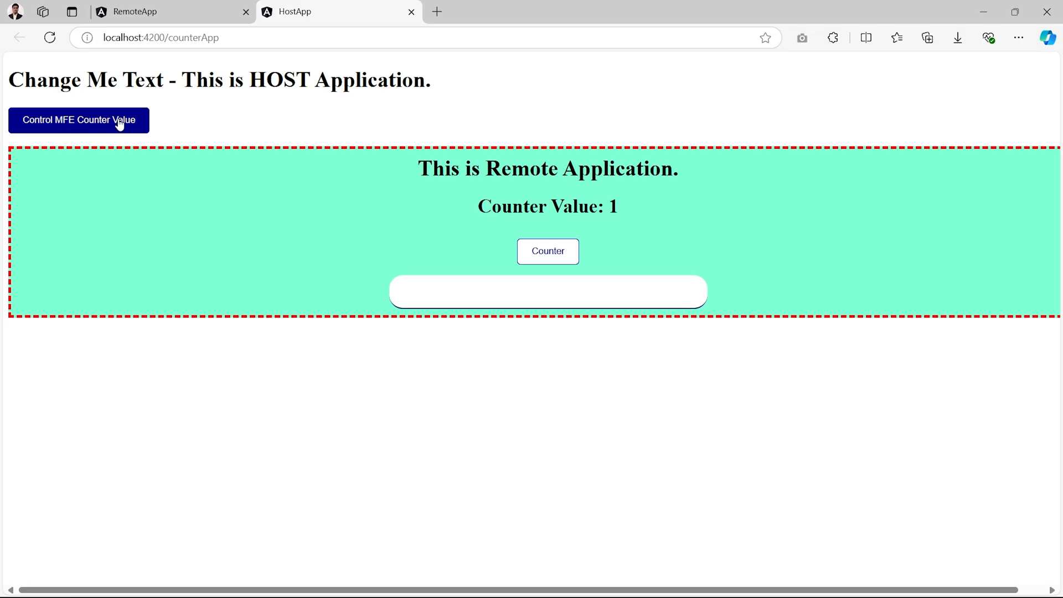
click(79, 120)
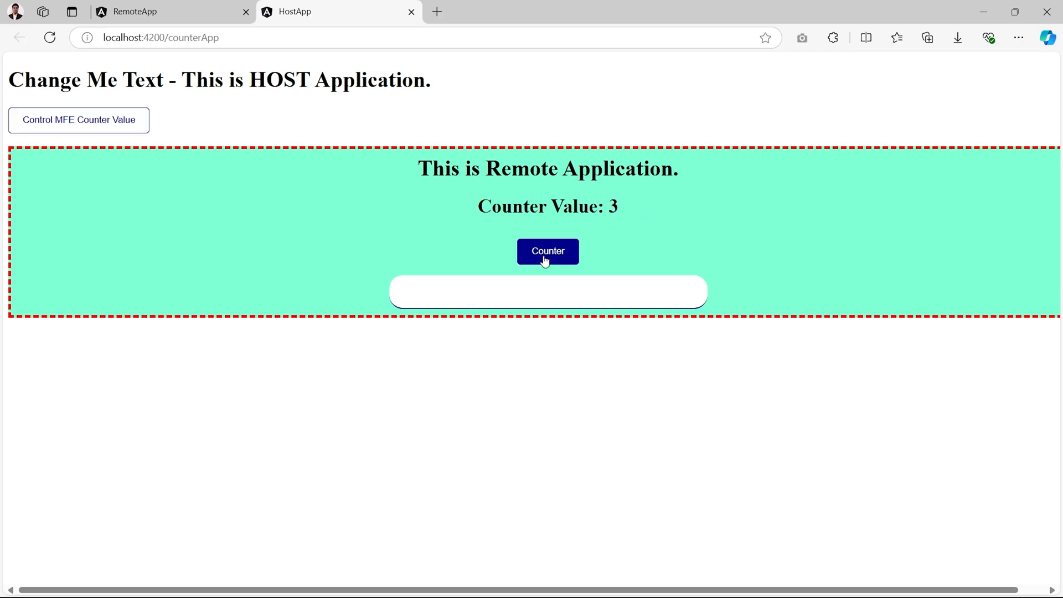
click(547, 251)
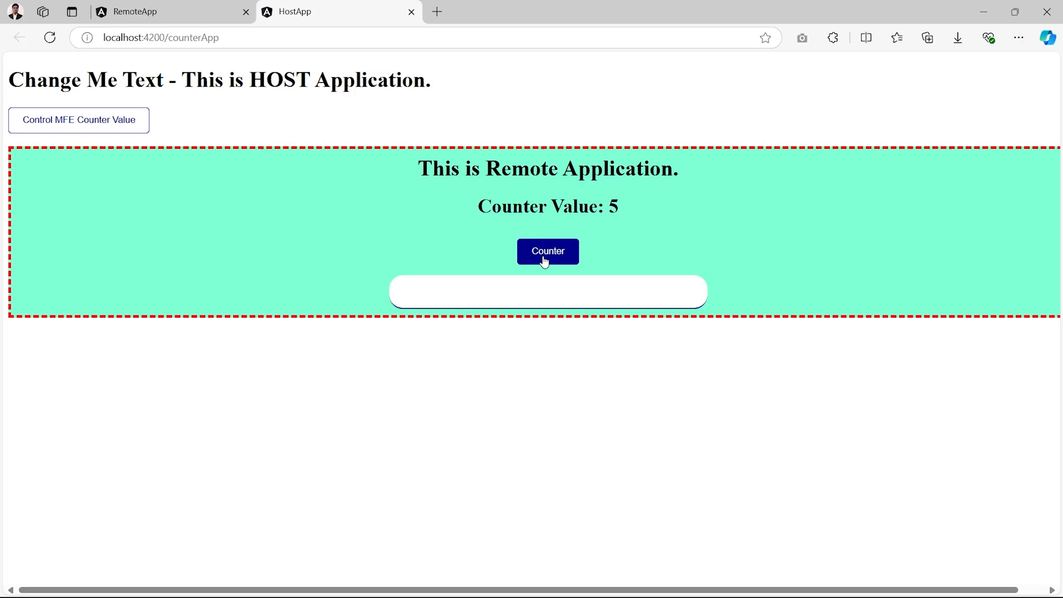
click(547, 252)
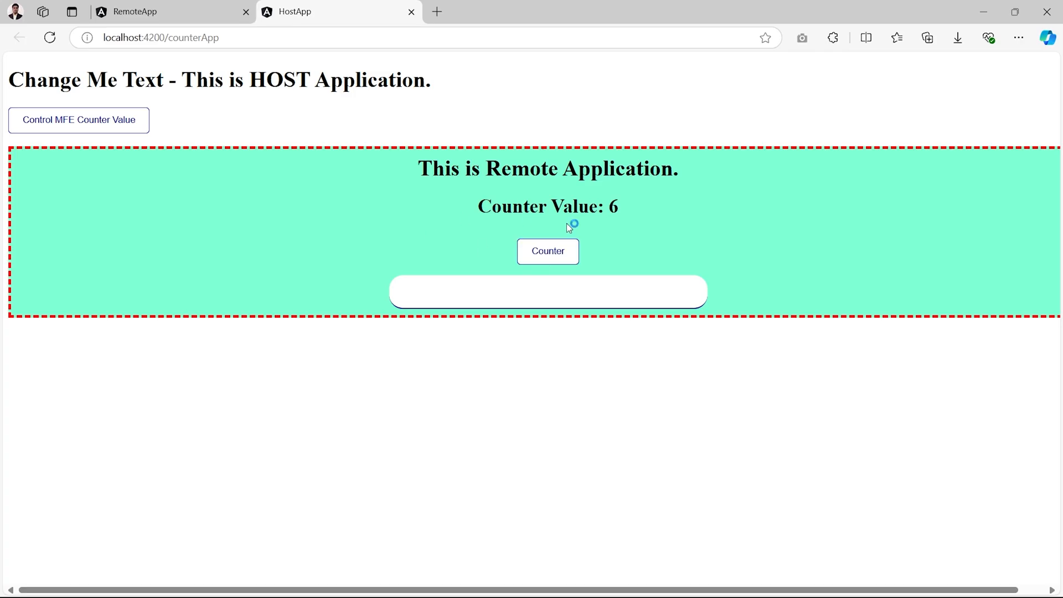
mouse_move(599, 246)
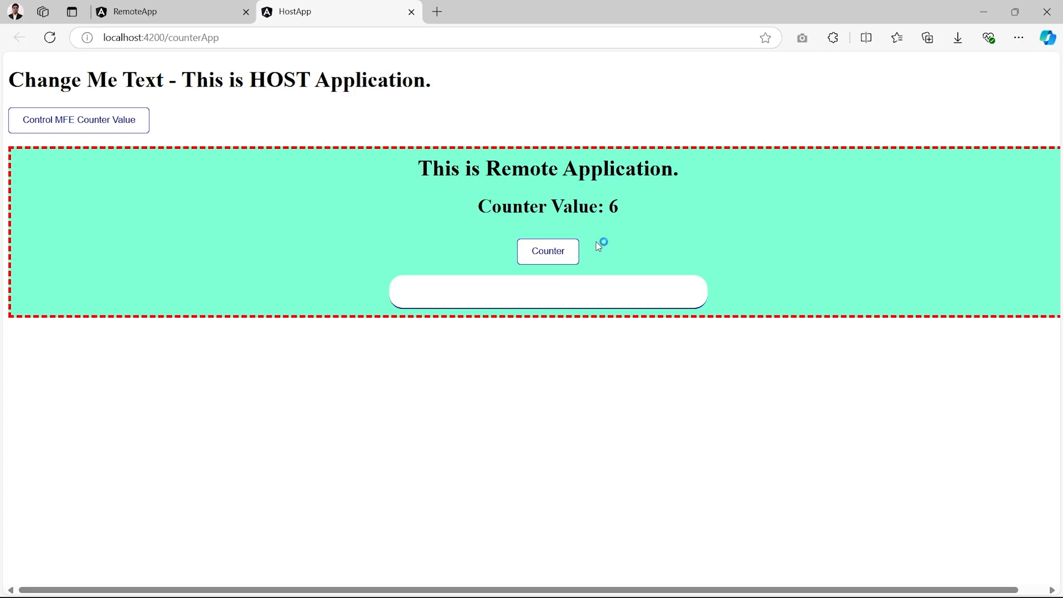
mouse_move(582, 277)
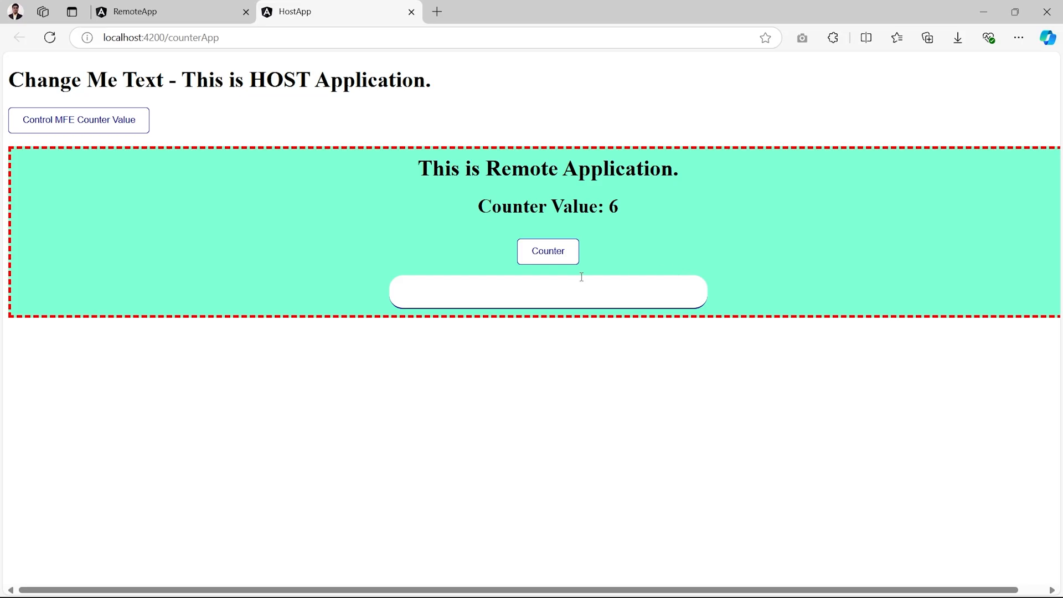
mouse_move(528, 331)
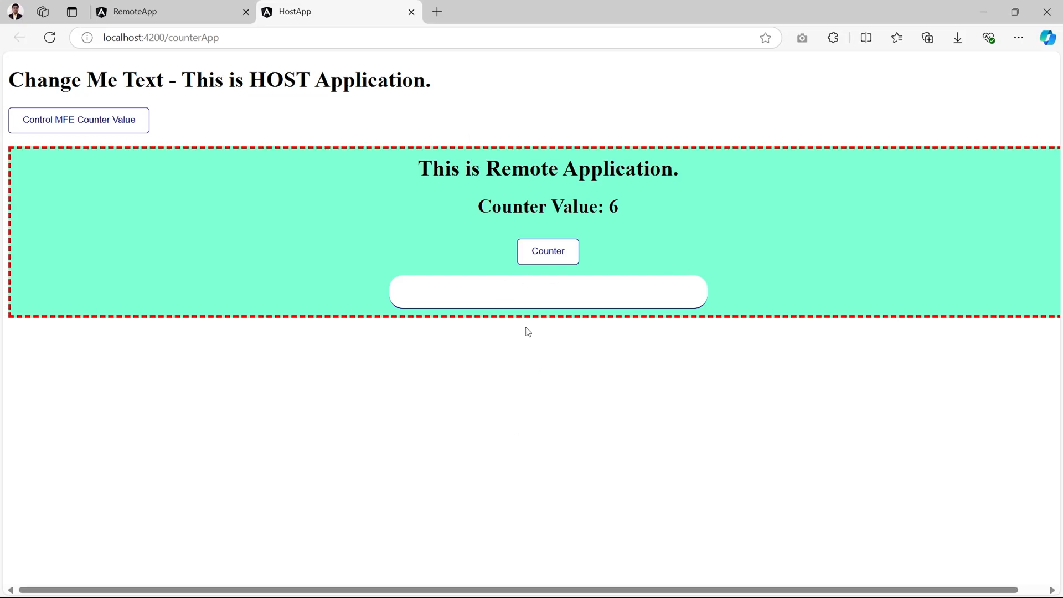
mouse_move(507, 202)
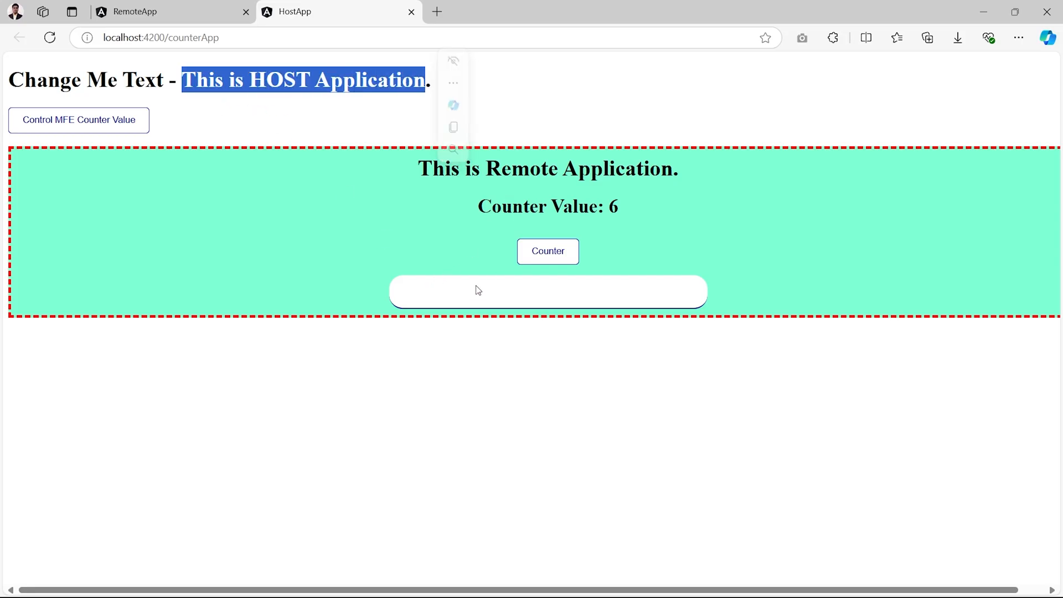
Enter 'Test' in the remote text box so the host heading shows 'Change Me Text - Test'
text(Test)
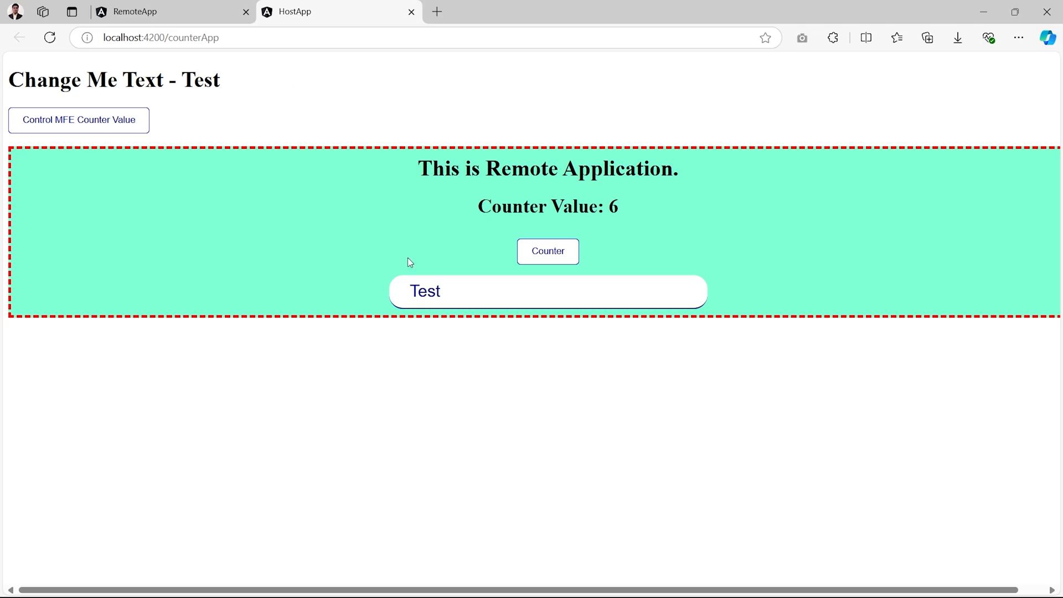
mouse_move(410, 126)
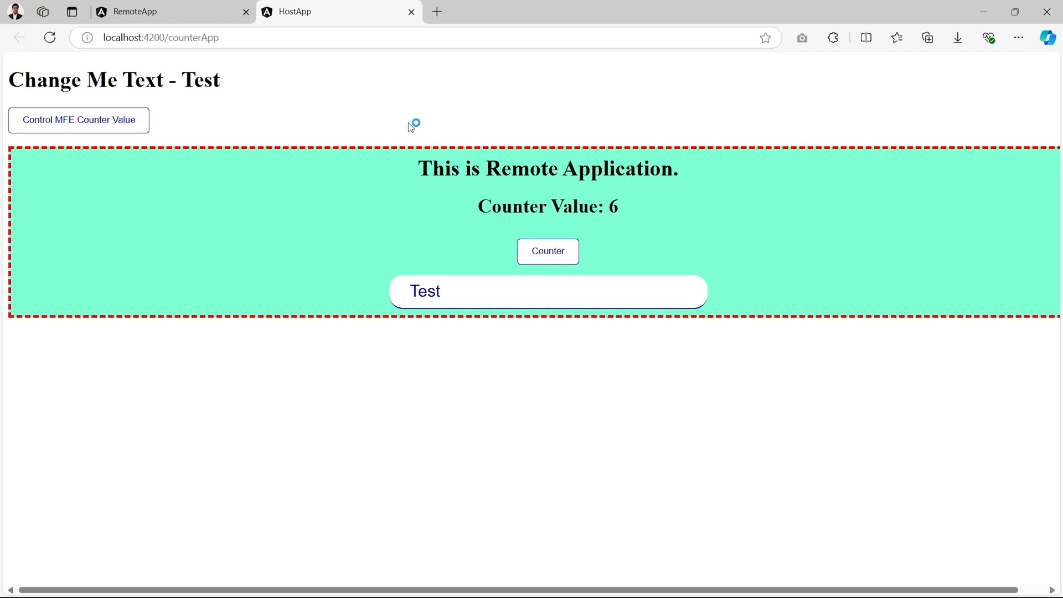
mouse_move(410, 128)
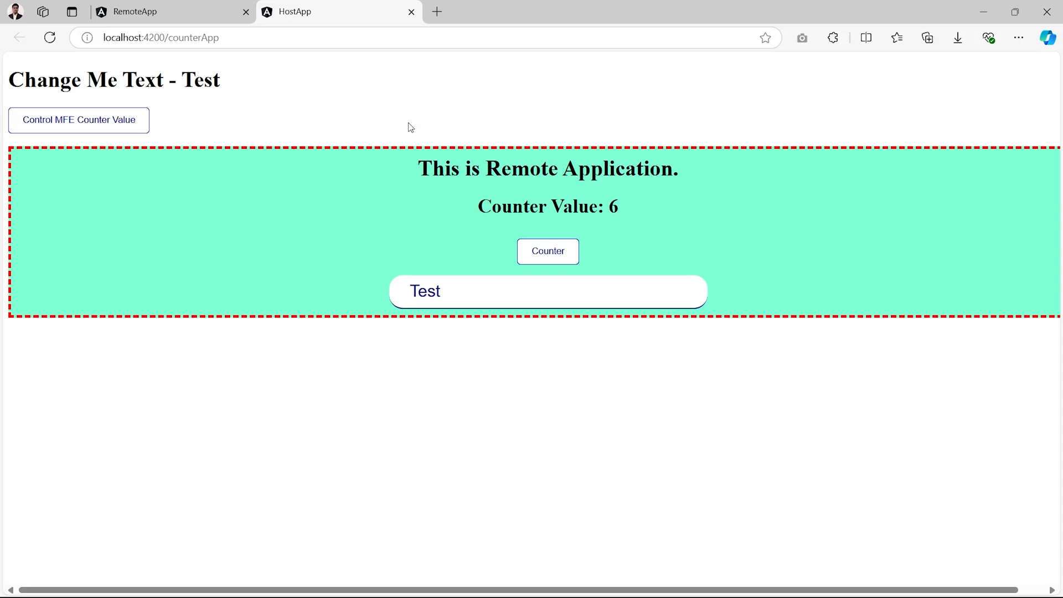